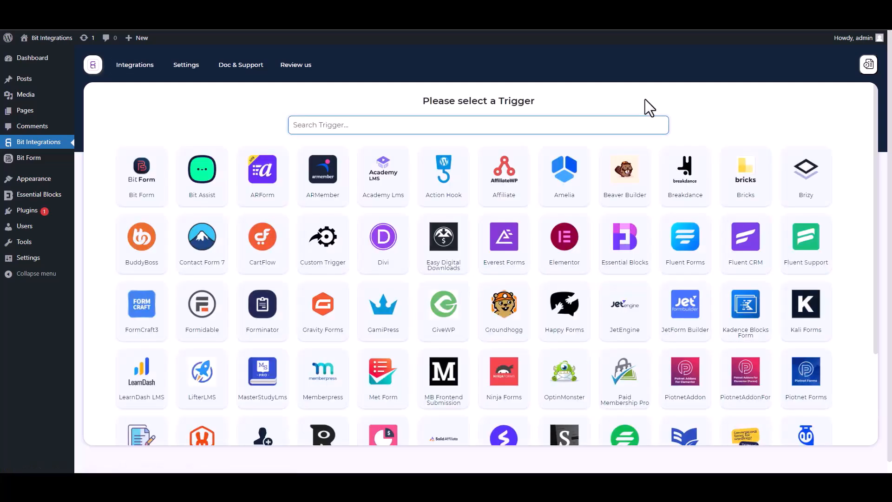
- Search 'ess', select Essential Blocks as the trigger and fetch its submitted data
{"action": "type", "text": "ess"}
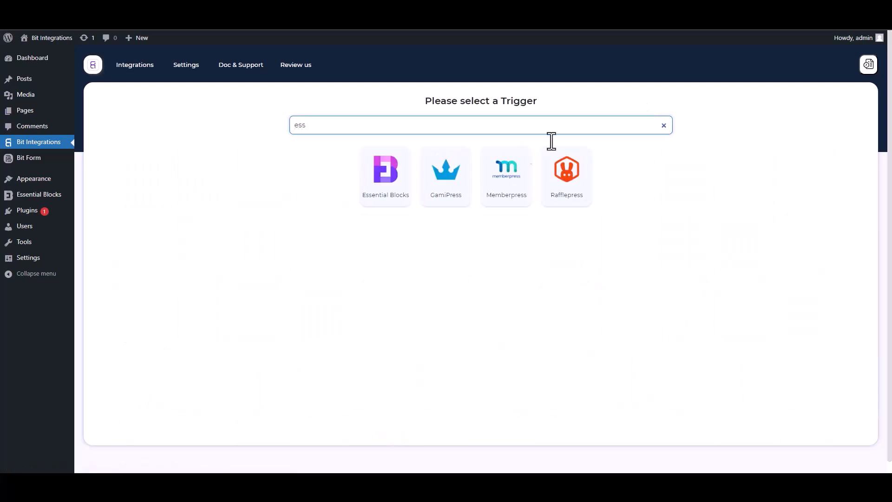
{"action": "left_click", "coordinate": [385, 172]}
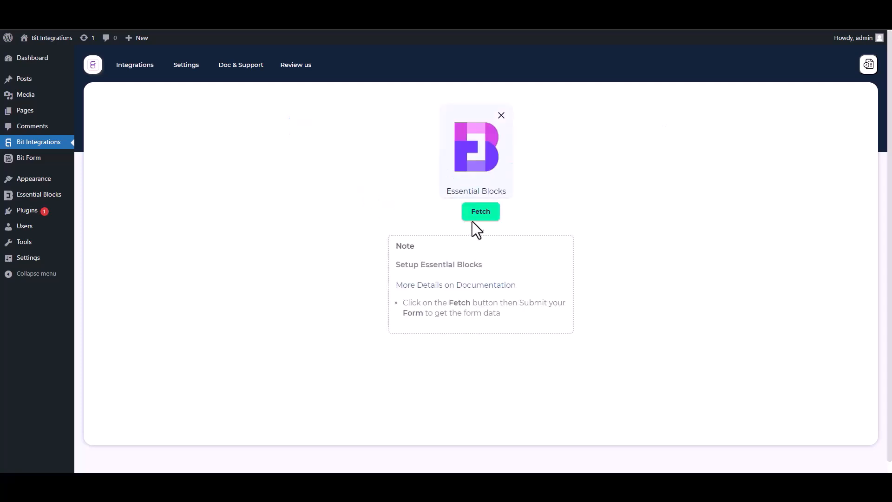
{"action": "left_click", "coordinate": [480, 211]}
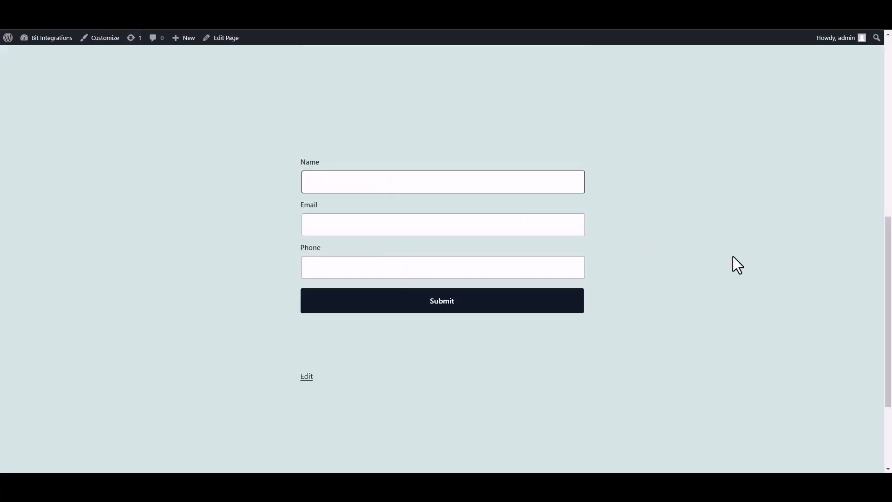
{"action": "type", "text": "test"}
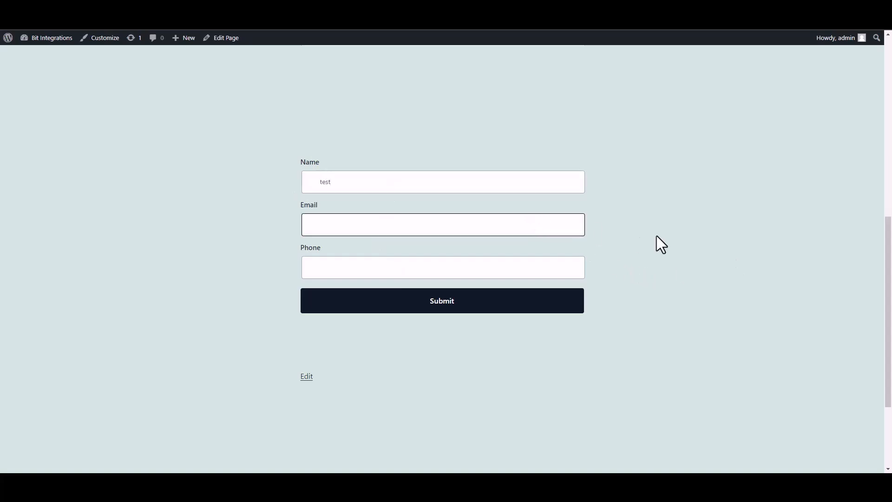
{"action": "type", "text": "test@"}
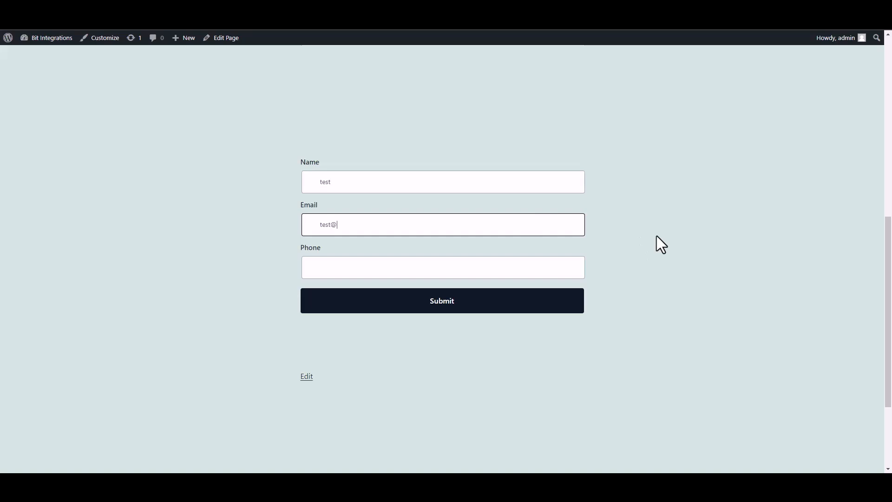
{"action": "type", "text": "gmai"}
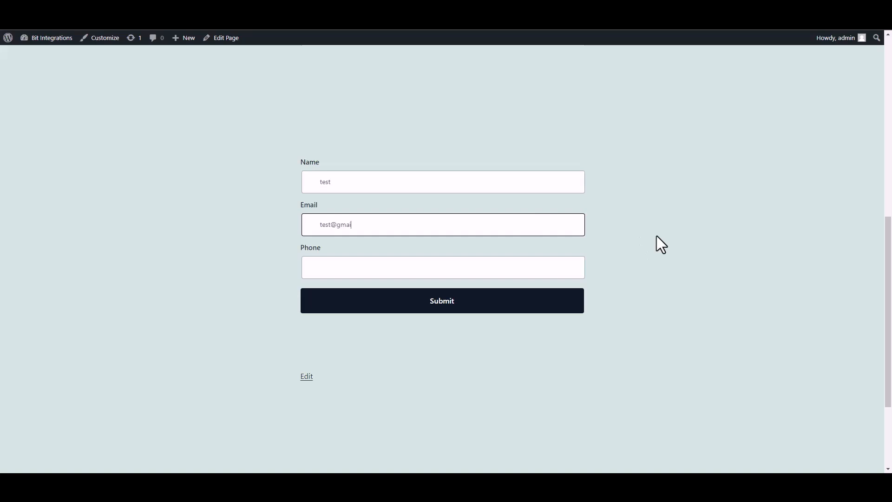
{"action": "type", "text": "l.com"}
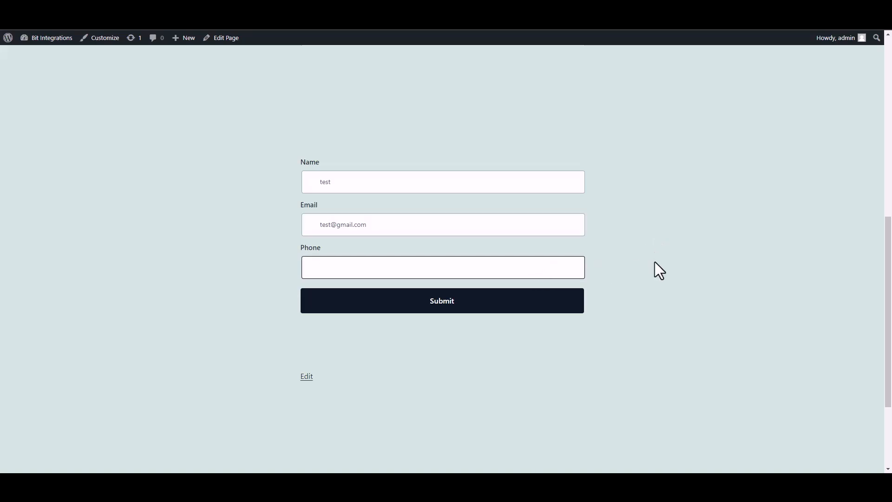
{"action": "type", "text": "58566"}
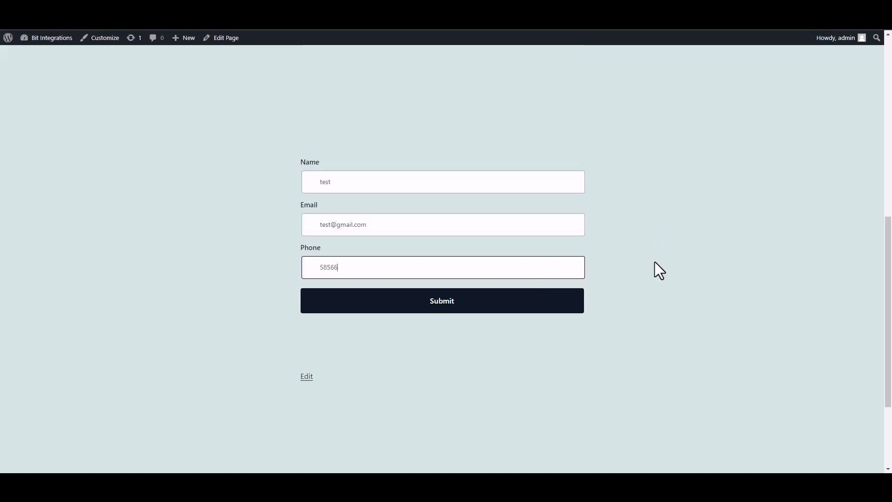
{"action": "left_click", "coordinate": [441, 300]}
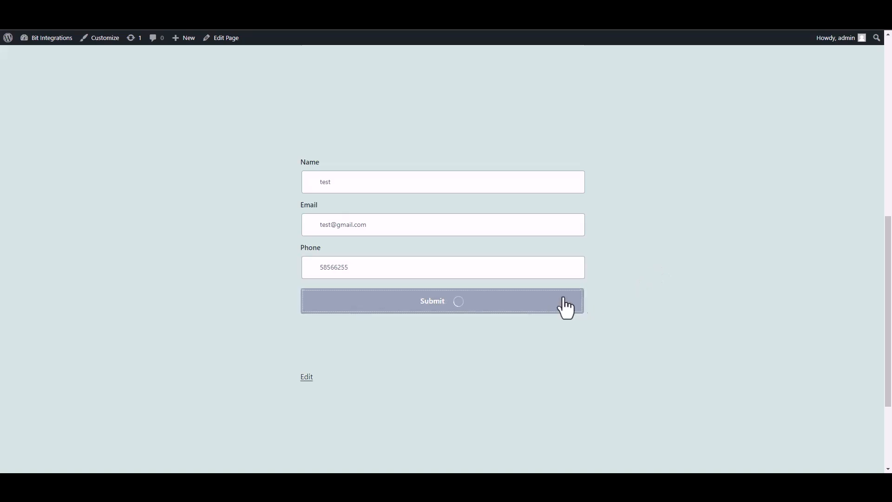
{"action": "left_click", "coordinate": [441, 300]}
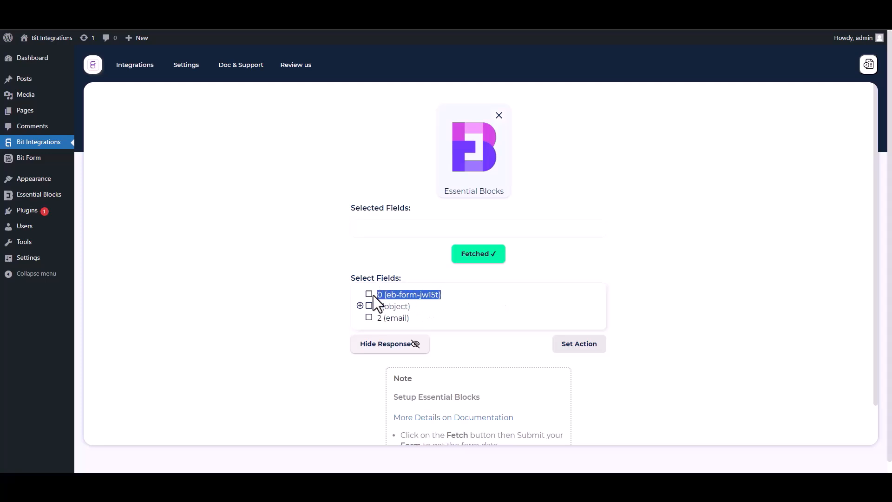
- Select field 0 and the Name, Email and Phone fields from the fetched data
{"action": "left_click", "coordinate": [369, 295]}
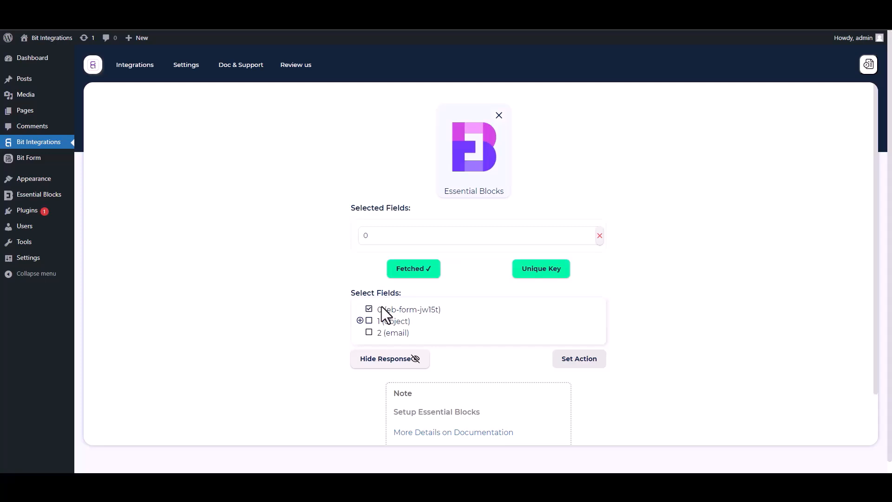
{"action": "left_click", "coordinate": [360, 320]}
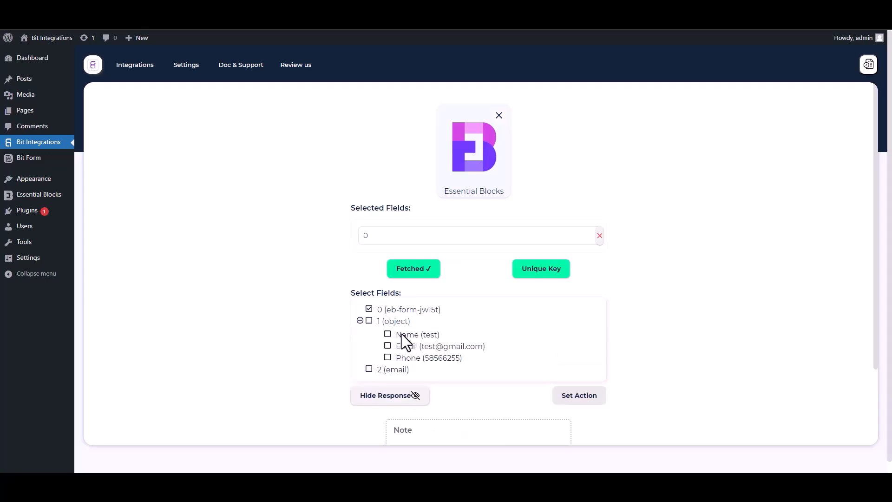
{"action": "left_click", "coordinate": [388, 333]}
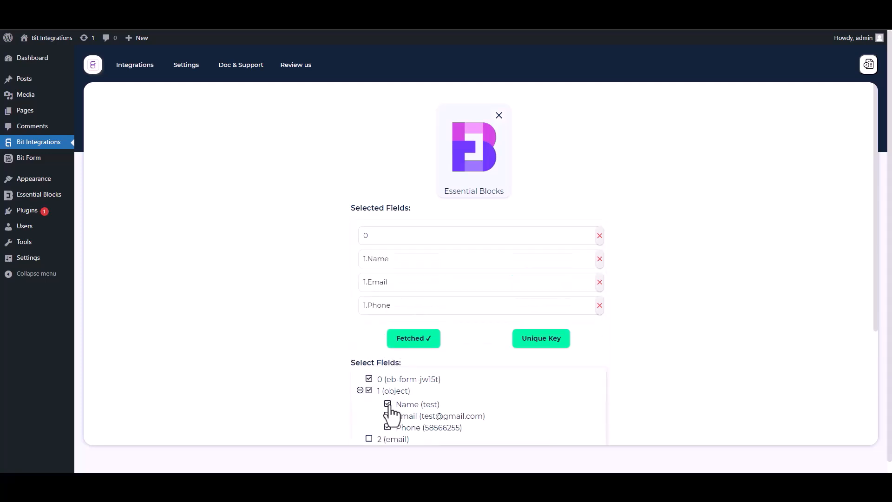
{"action": "scroll", "scroll_direction": "down", "scroll_amount": 3}
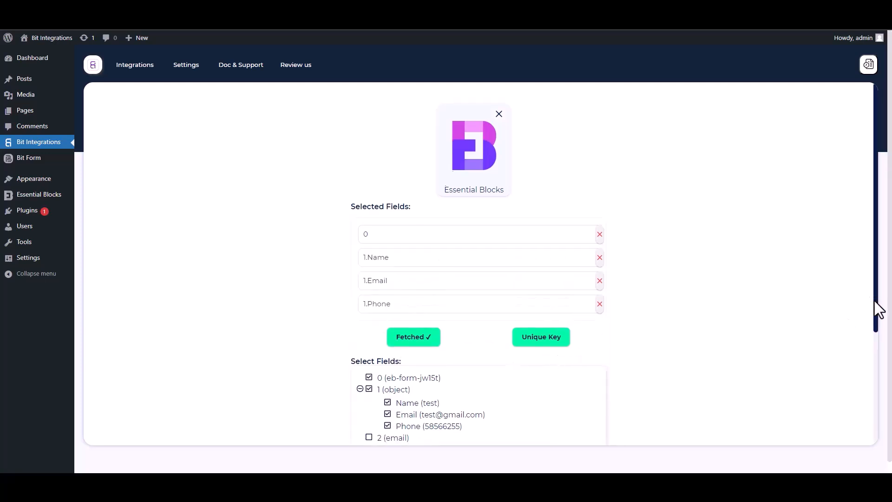
{"action": "scroll", "scroll_direction": "down", "scroll_amount": 3}
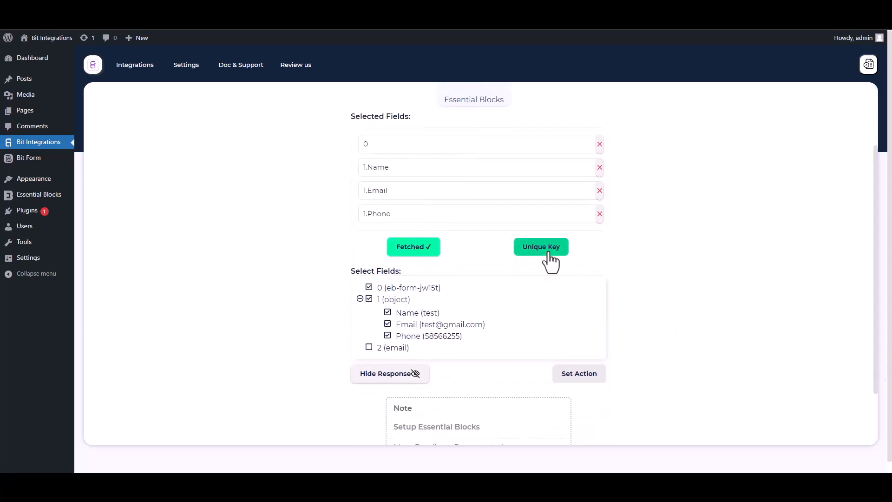
- Set field 0 as the unique key and proceed to Set Action
{"action": "left_click", "coordinate": [538, 246]}
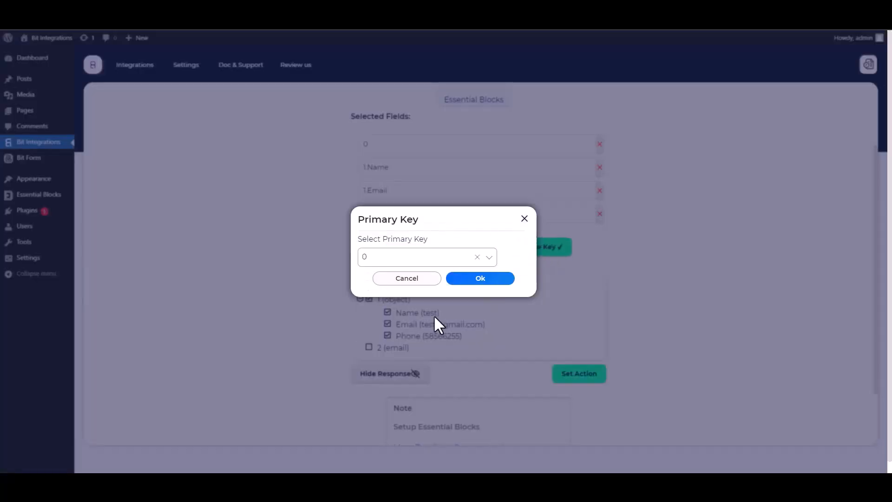
{"action": "left_click", "coordinate": [480, 277]}
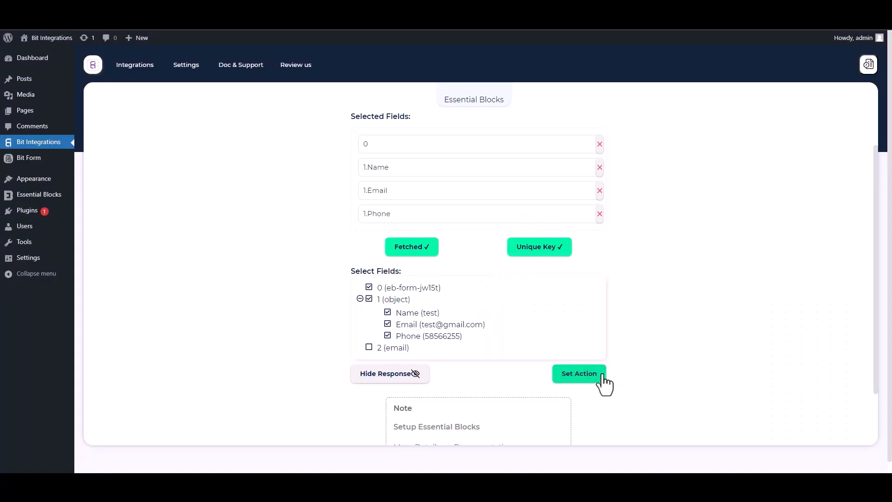
{"action": "left_click", "coordinate": [578, 374]}
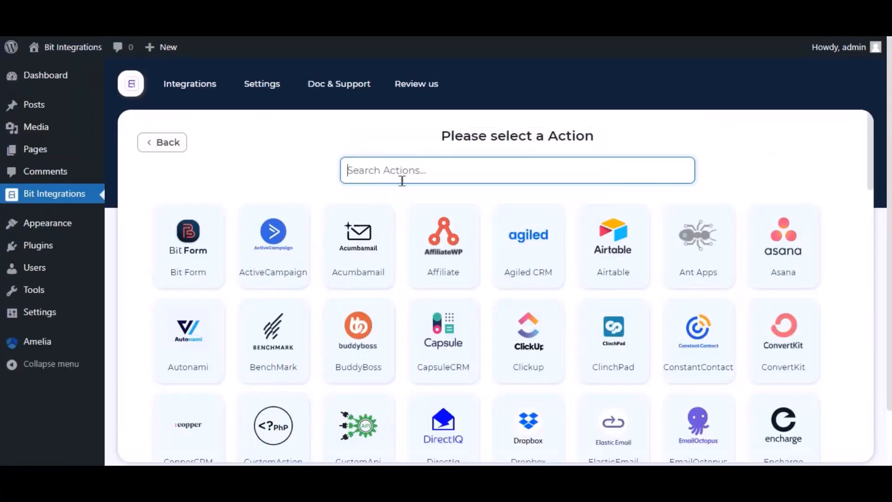
- Search 'smaily' and select Smaily as the integration action
{"action": "type", "text": "smai"}
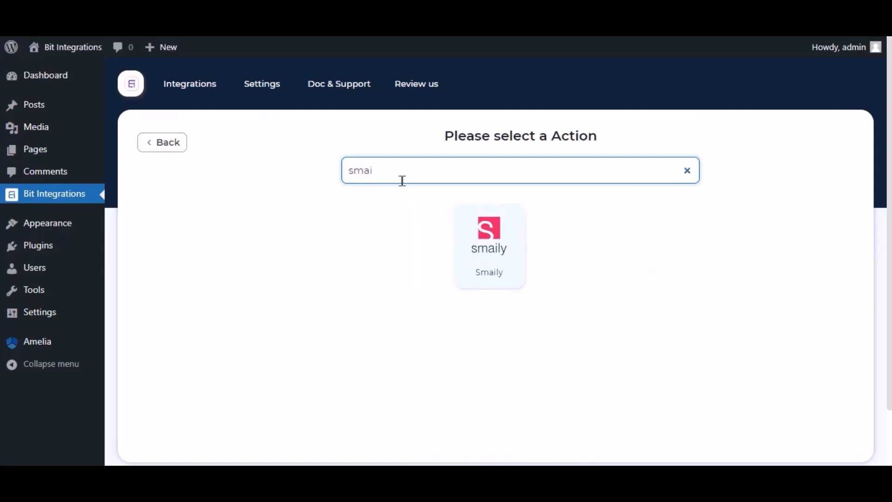
{"action": "type", "text": "ly"}
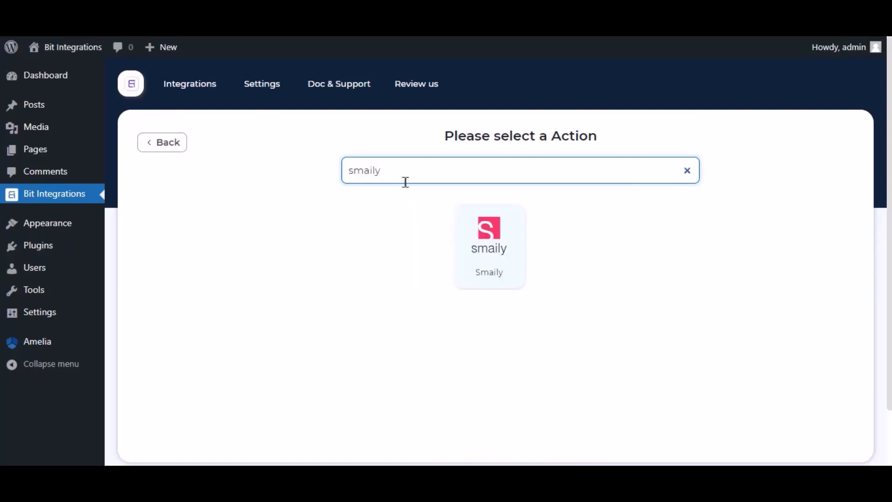
{"action": "left_click", "coordinate": [487, 236]}
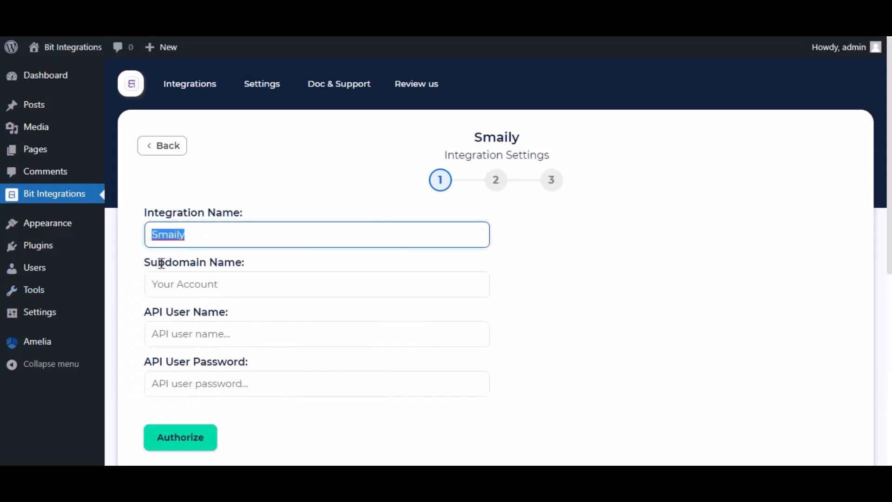
{"action": "left_click", "coordinate": [317, 285]}
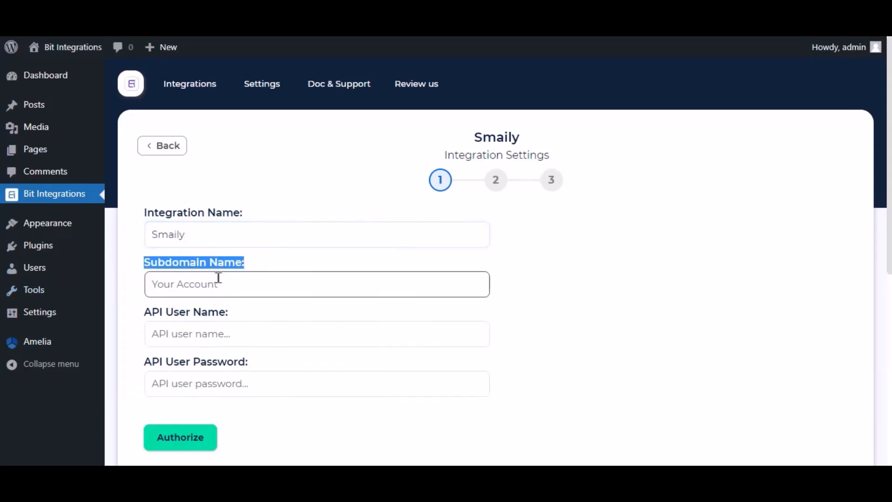
{"action": "left_click", "coordinate": [317, 284]}
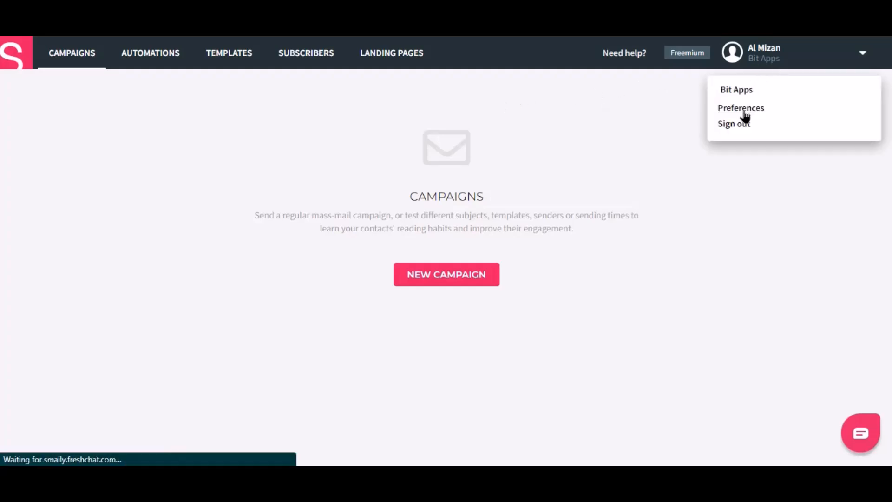
{"action": "left_click", "coordinate": [741, 108]}
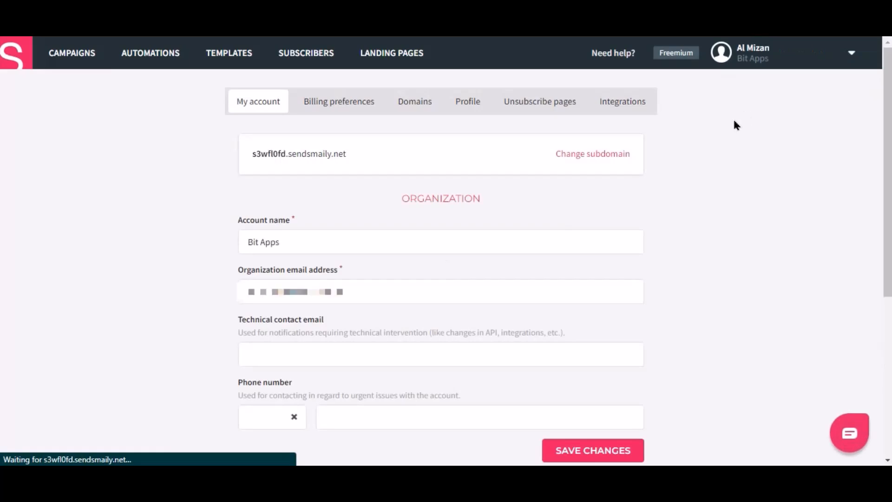
{"action": "double_click", "coordinate": [268, 154]}
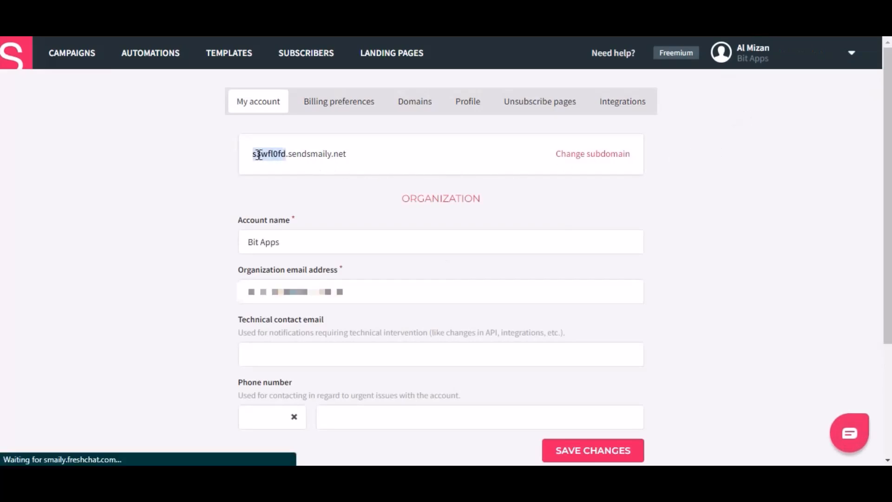
{"action": "right_click", "coordinate": [268, 153]}
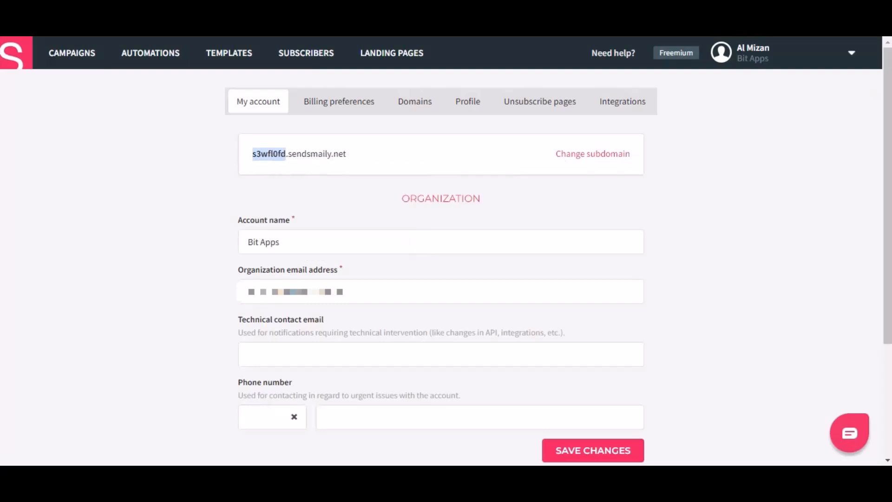
{"action": "right_click", "coordinate": [317, 285]}
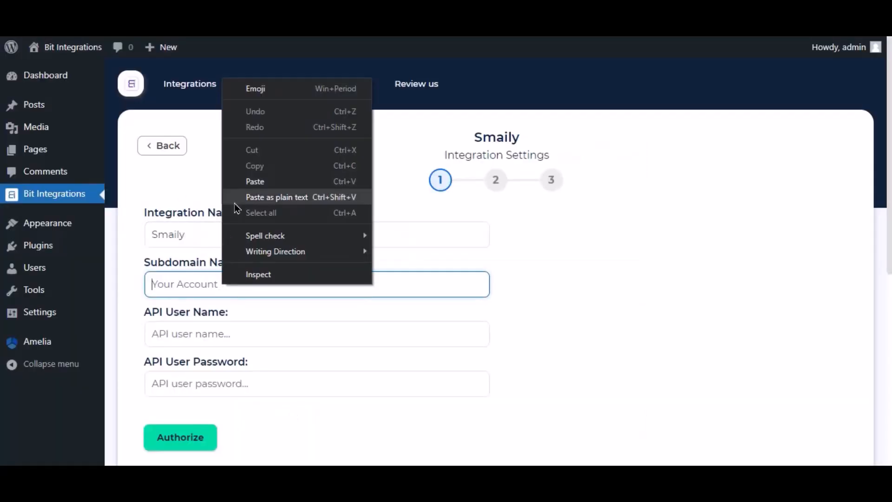
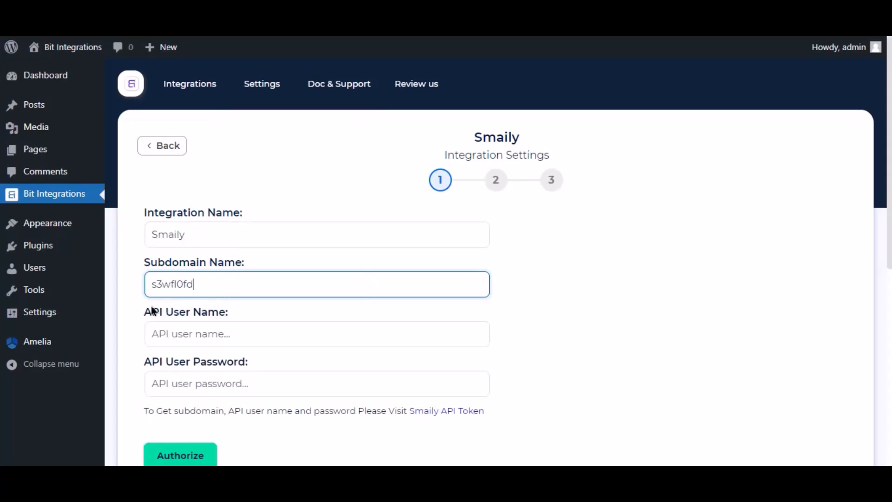
- Enter subdomain s3wfl0fd, create a new Smaily API user and copy its user name
{"action": "mouse_move", "coordinate": [452, 422]}
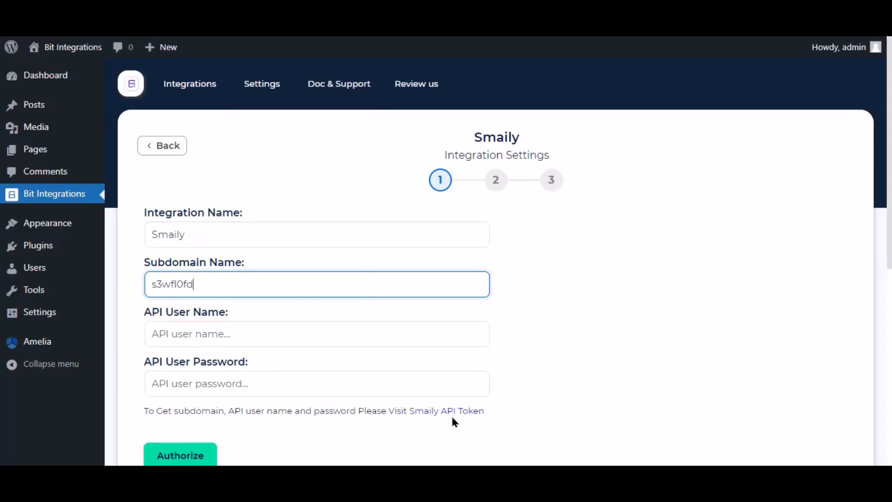
{"action": "left_click", "coordinate": [446, 410]}
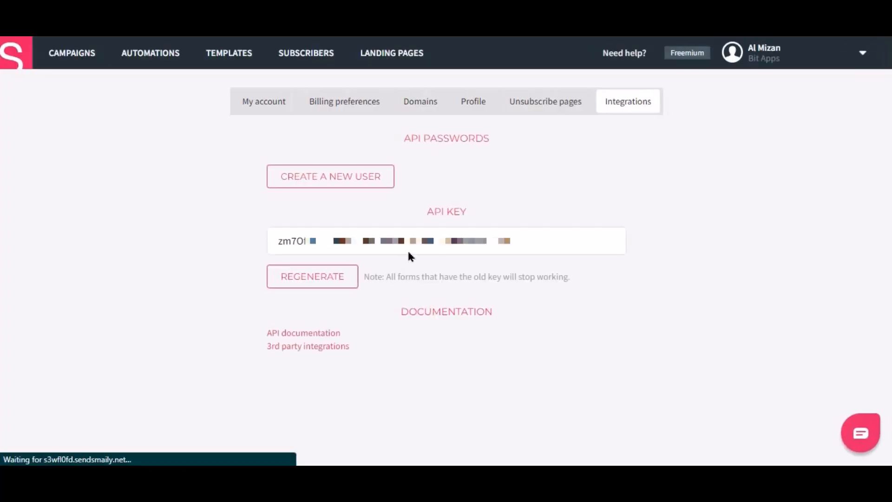
{"action": "left_click", "coordinate": [329, 176]}
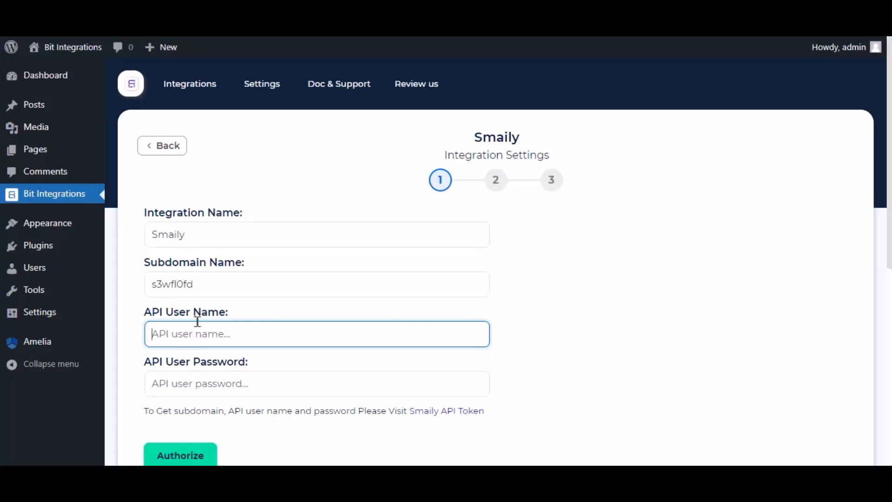
{"action": "right_click", "coordinate": [189, 334]}
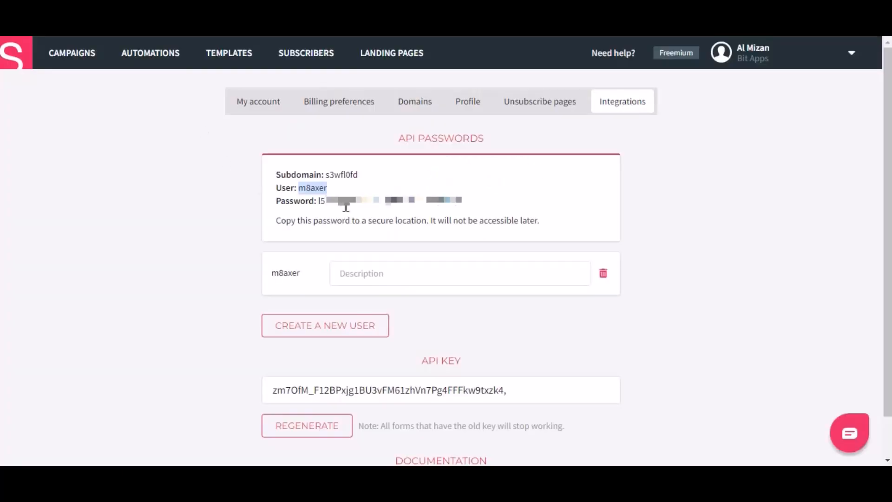
- Copy the generated API password into the integration and authorize the connection
{"action": "left_click", "coordinate": [320, 201]}
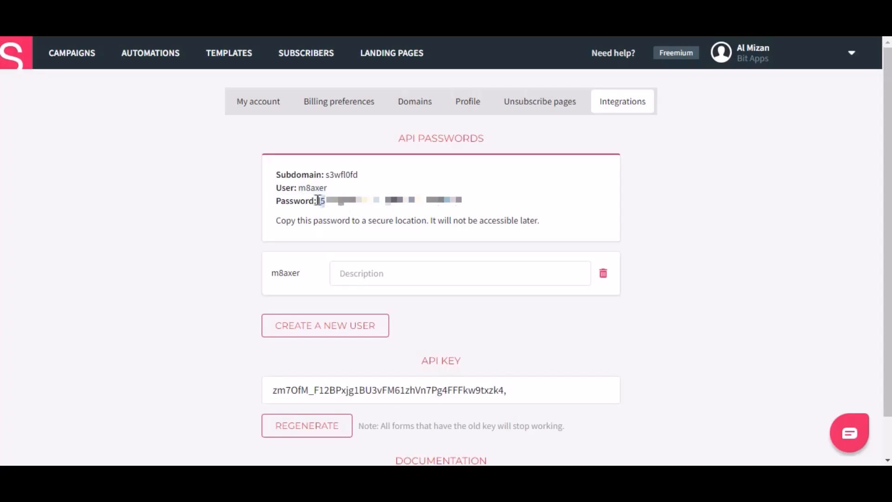
{"action": "right_click", "coordinate": [389, 200]}
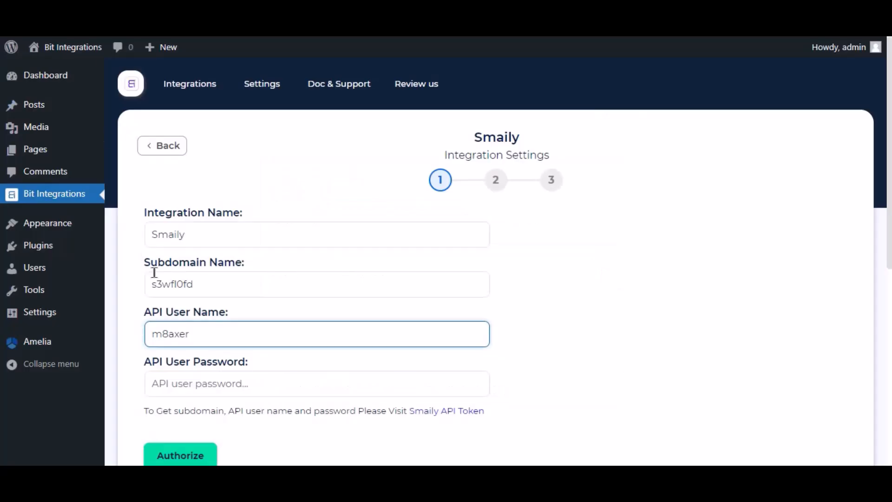
{"action": "right_click", "coordinate": [316, 382]}
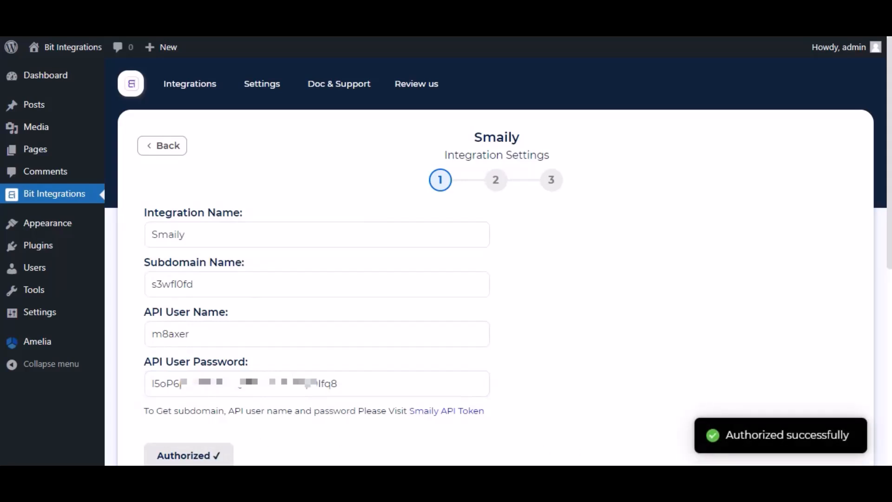
- Map the form's email field to Smaily Email, enable conditional logic and reach Successfully Integrated
{"action": "left_click", "coordinate": [188, 455]}
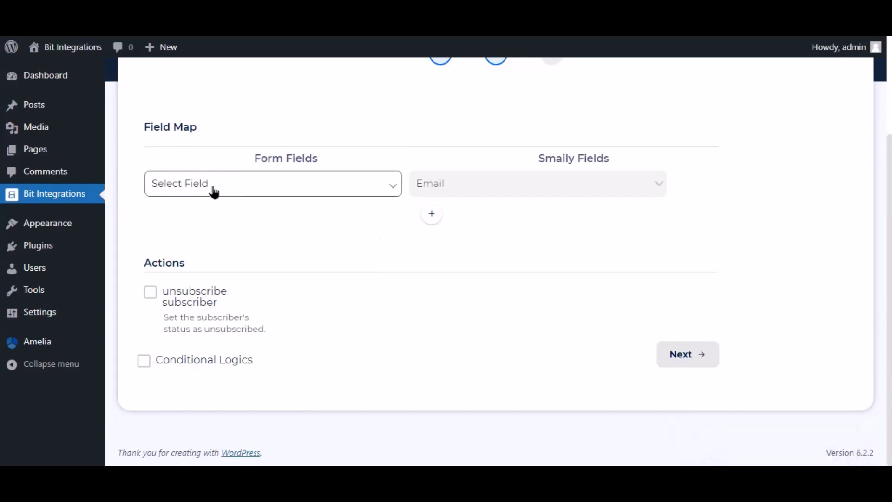
{"action": "left_click", "coordinate": [272, 183]}
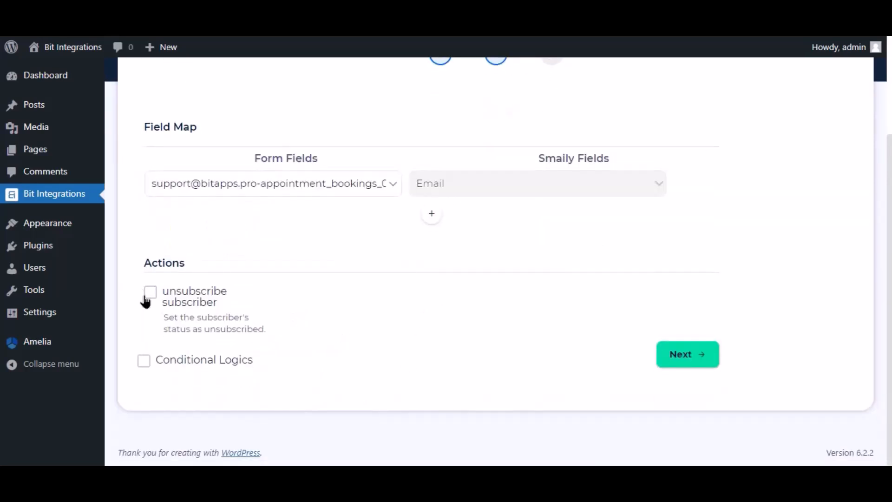
{"action": "left_click", "coordinate": [150, 292]}
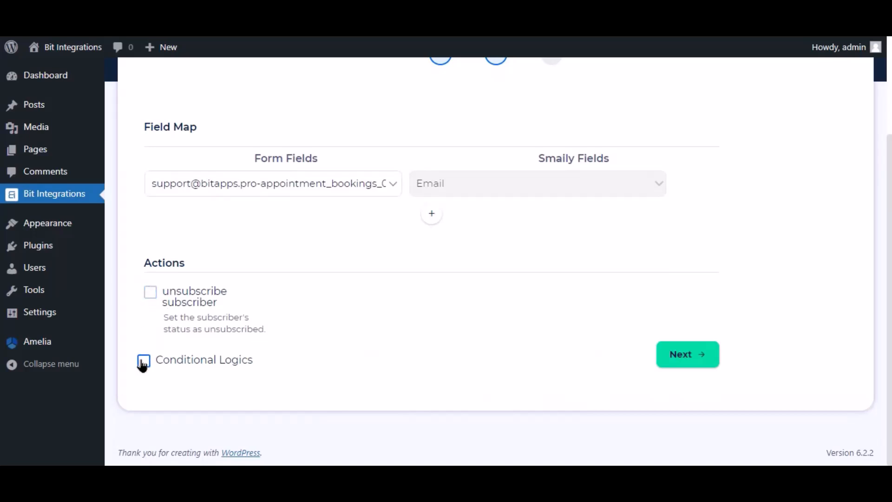
{"action": "left_click", "coordinate": [143, 359]}
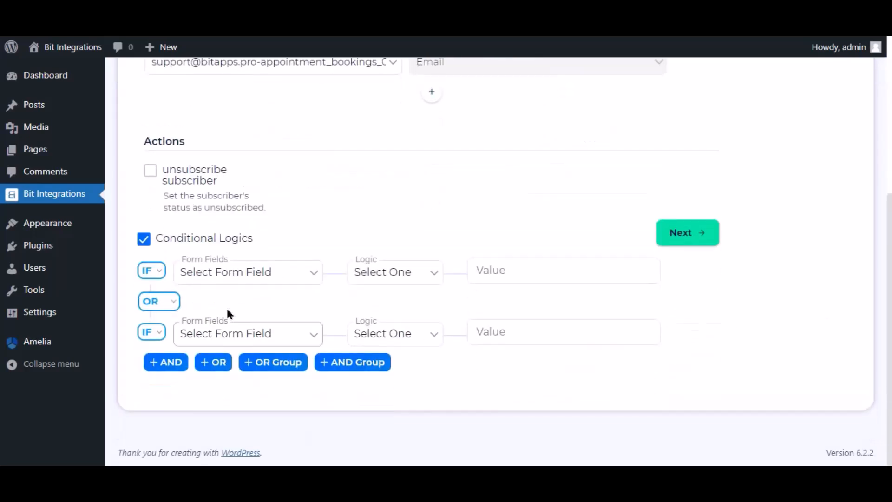
{"action": "mouse_move", "coordinate": [568, 309]}
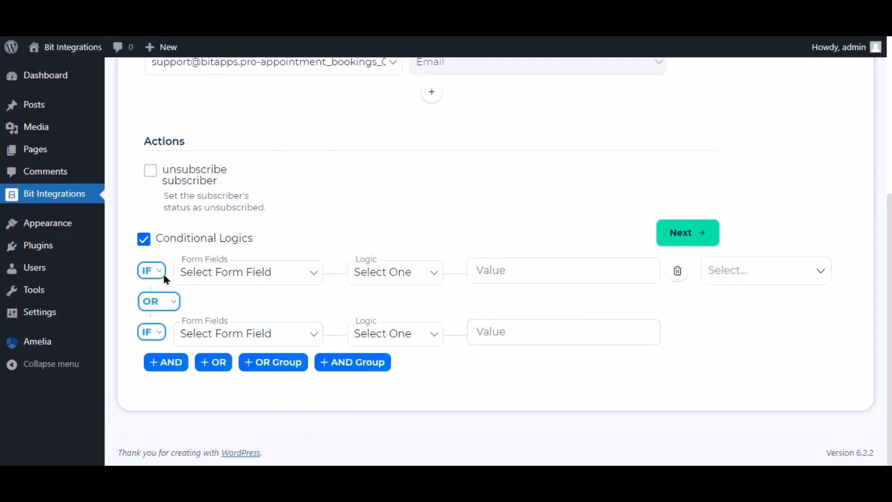
{"action": "left_click", "coordinate": [688, 232]}
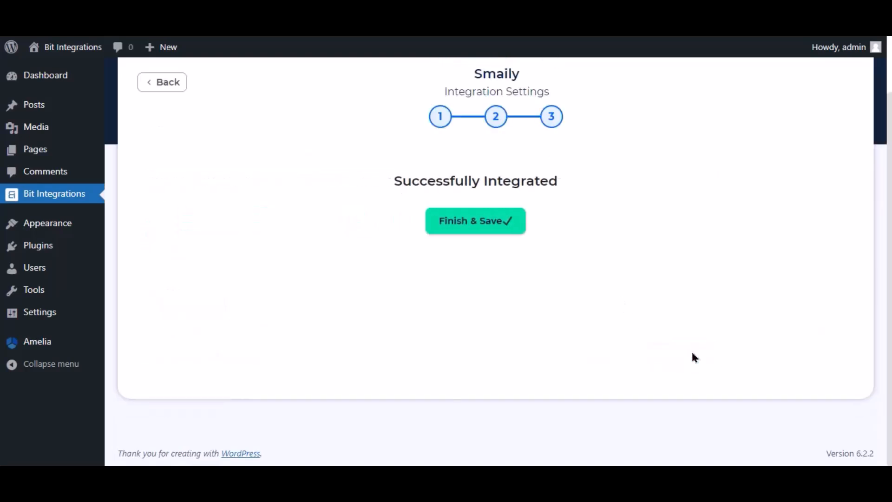
- Finish and save the integration, then enter name 'Bit Integrations' on the form
{"action": "left_click", "coordinate": [475, 221]}
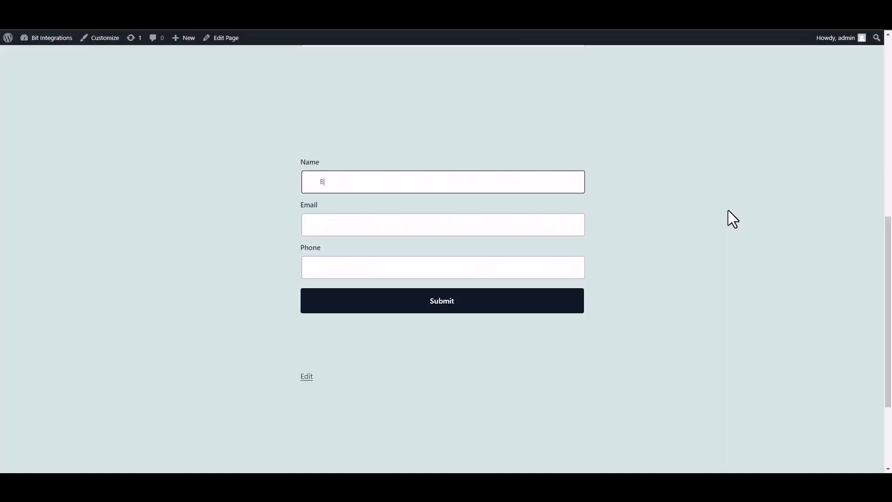
{"action": "type", "text": "it"}
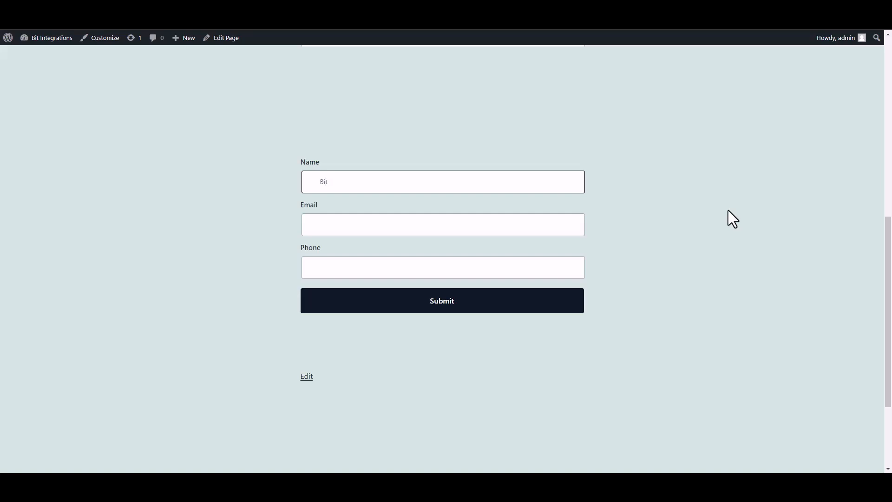
{"action": "type", "text": "INTEG"}
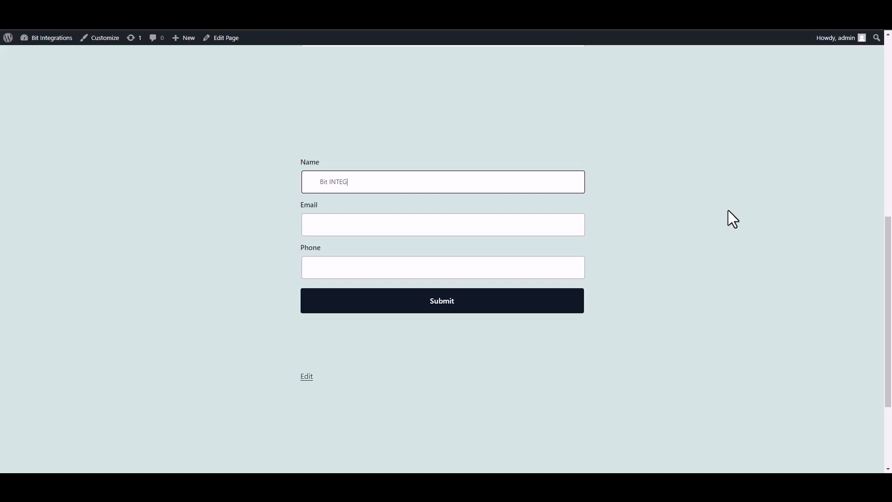
{"action": "key", "text": "BackSpace"}
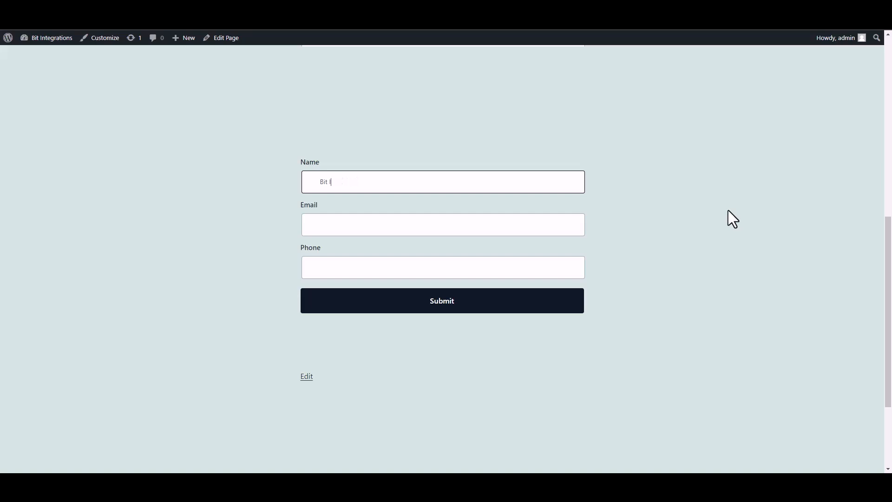
{"action": "type", "text": "nte"}
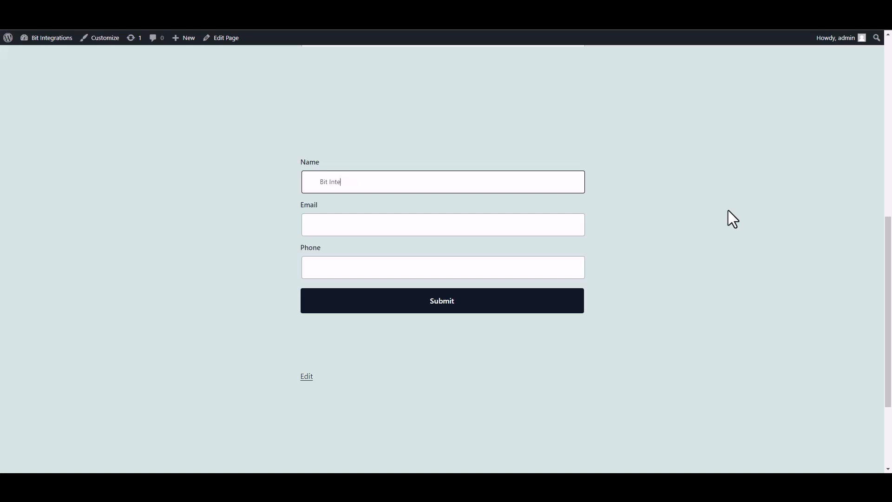
{"action": "type", "text": "grations"}
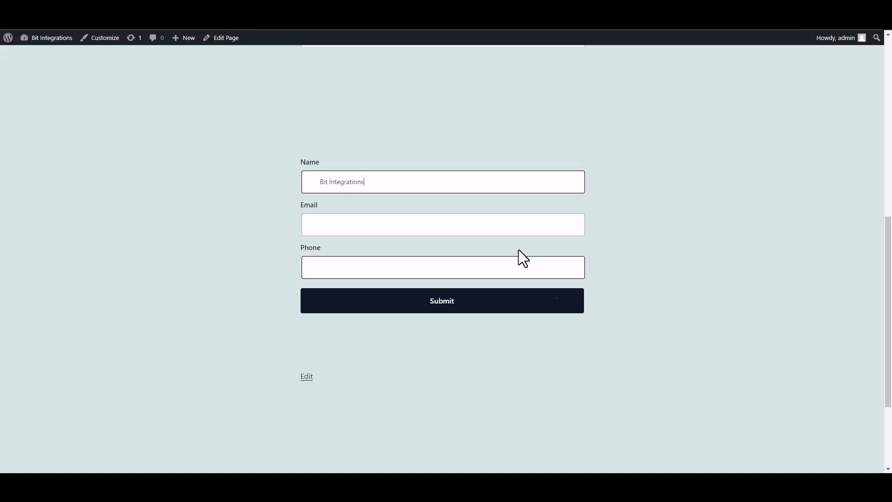
{"action": "left_click", "coordinate": [442, 224]}
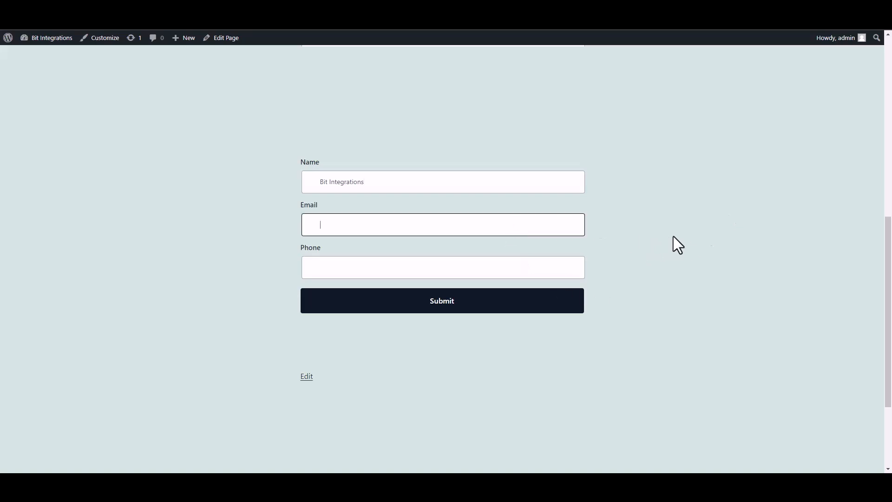
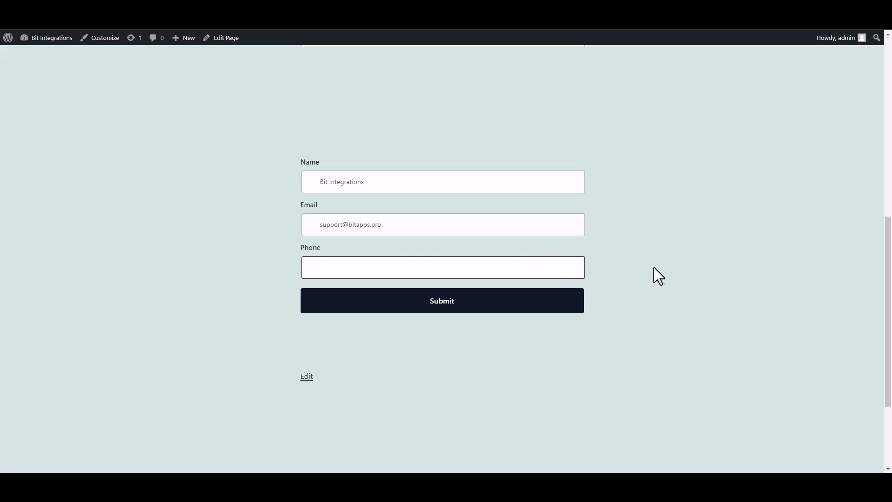
{"action": "type", "text": "444555666"}
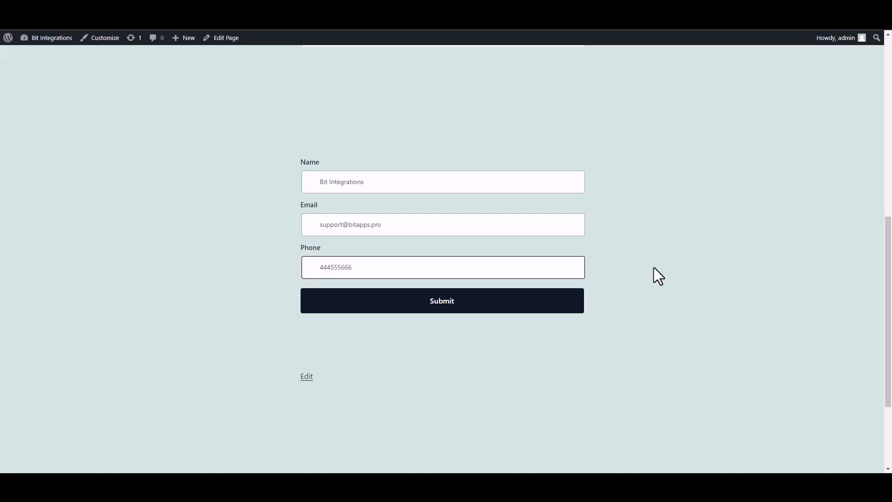
{"action": "left_click", "coordinate": [442, 300]}
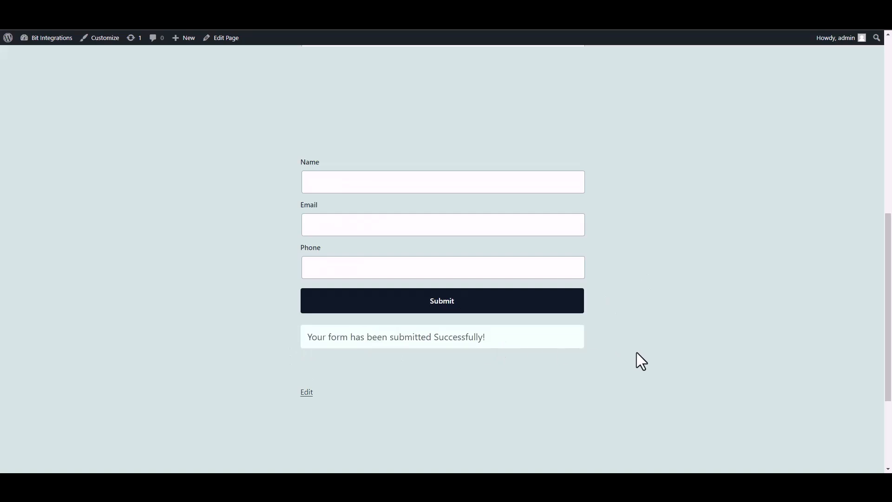
{"action": "mouse_move", "coordinate": [550, 413]}
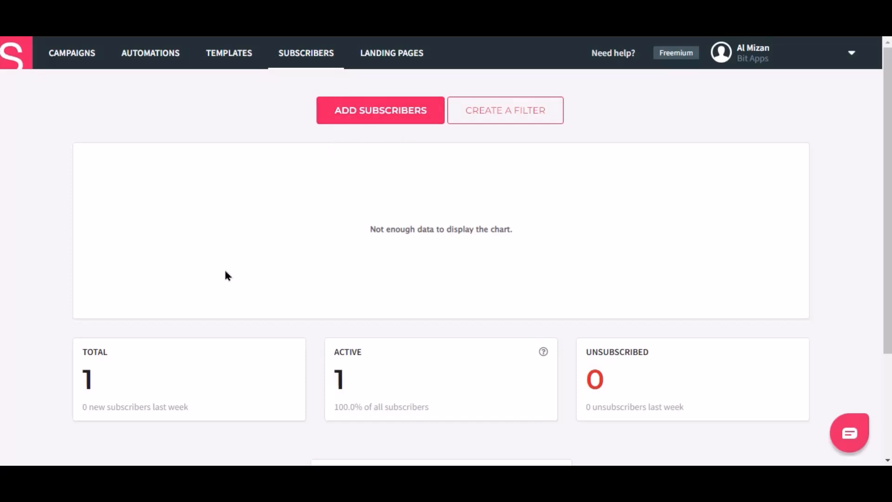
{"action": "scroll", "scroll_direction": "down", "scroll_amount": 3}
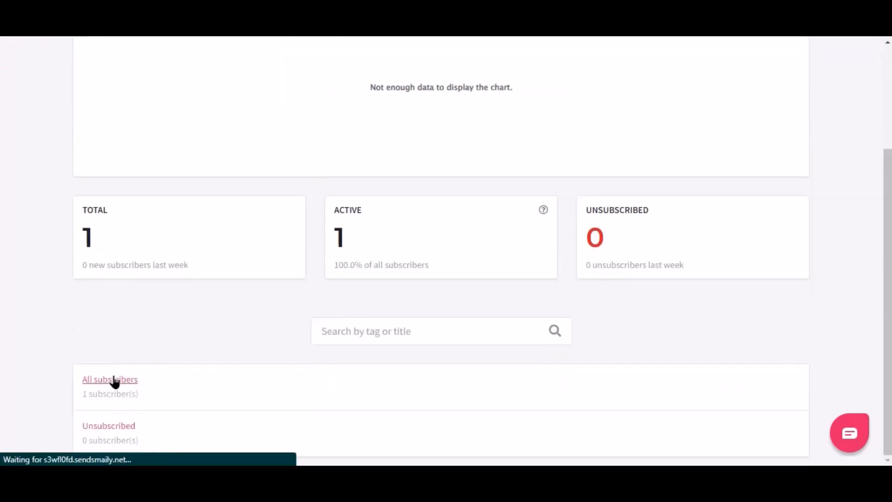
{"action": "left_click", "coordinate": [110, 379]}
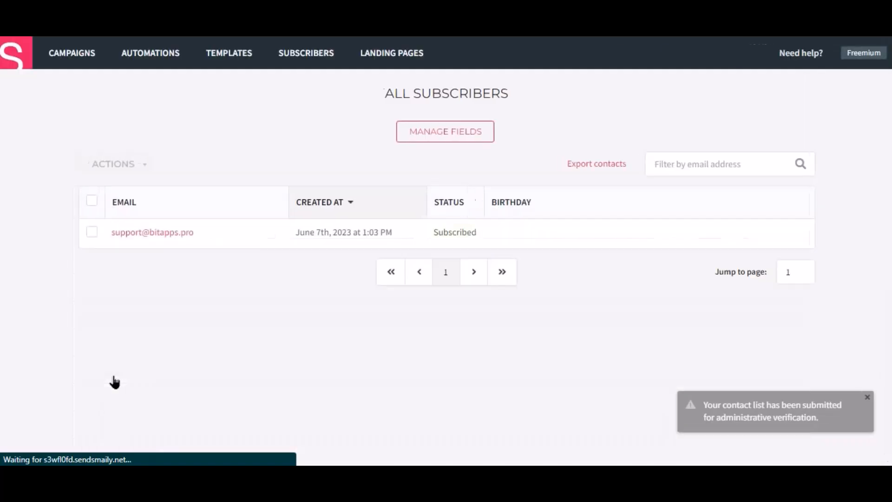